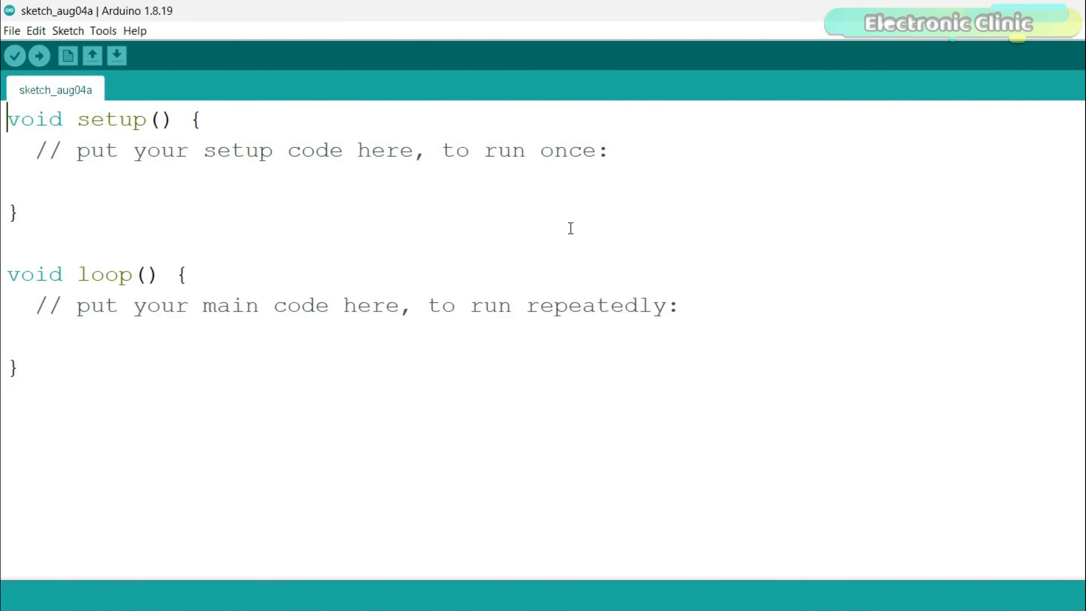
mouse_move(610, 243)
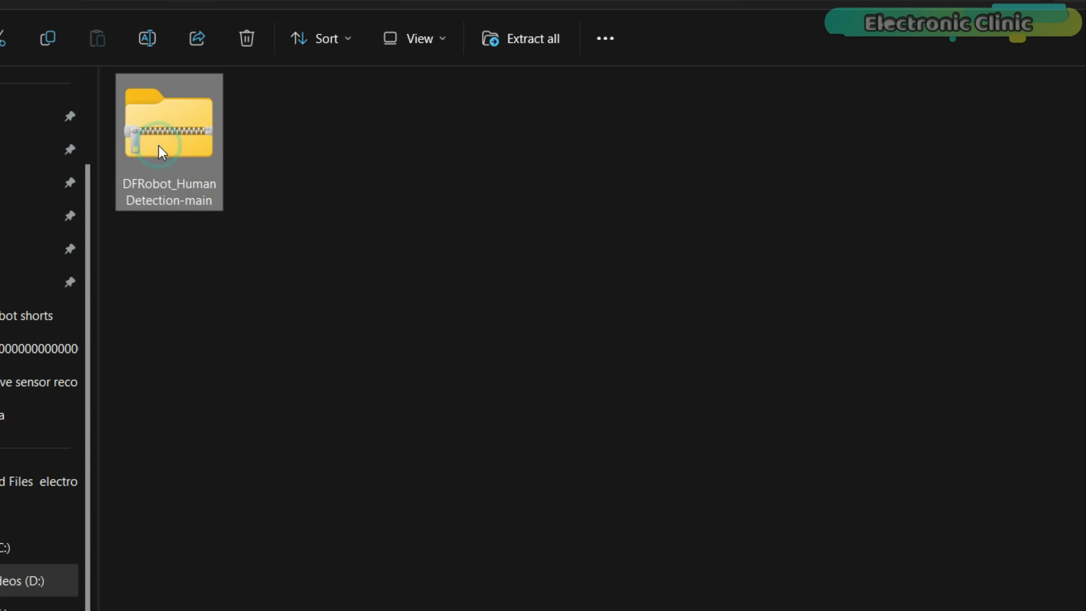
mouse_move(182, 226)
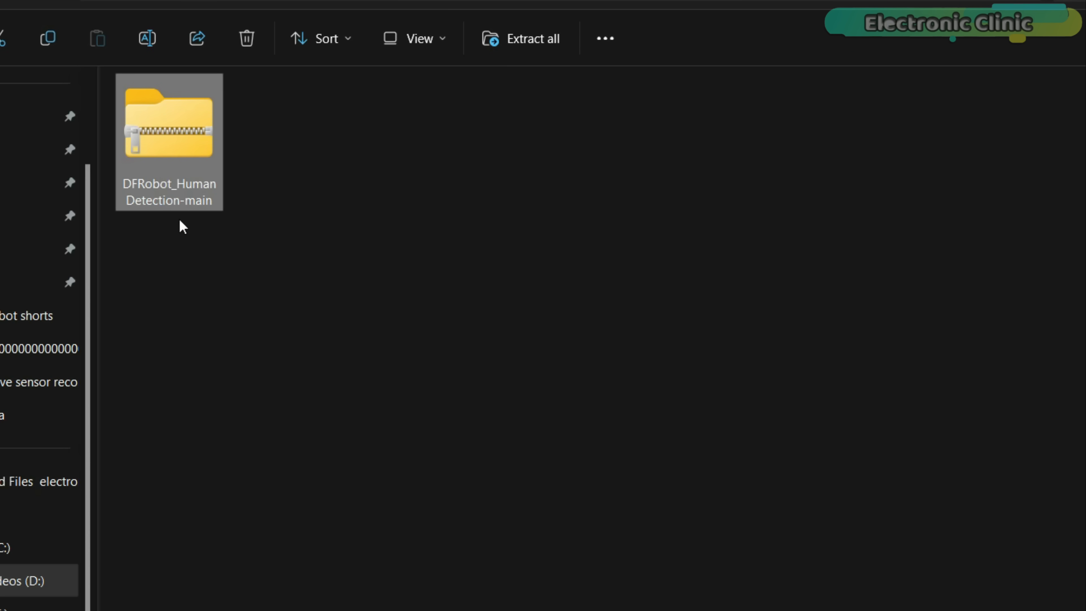
mouse_move(262, 213)
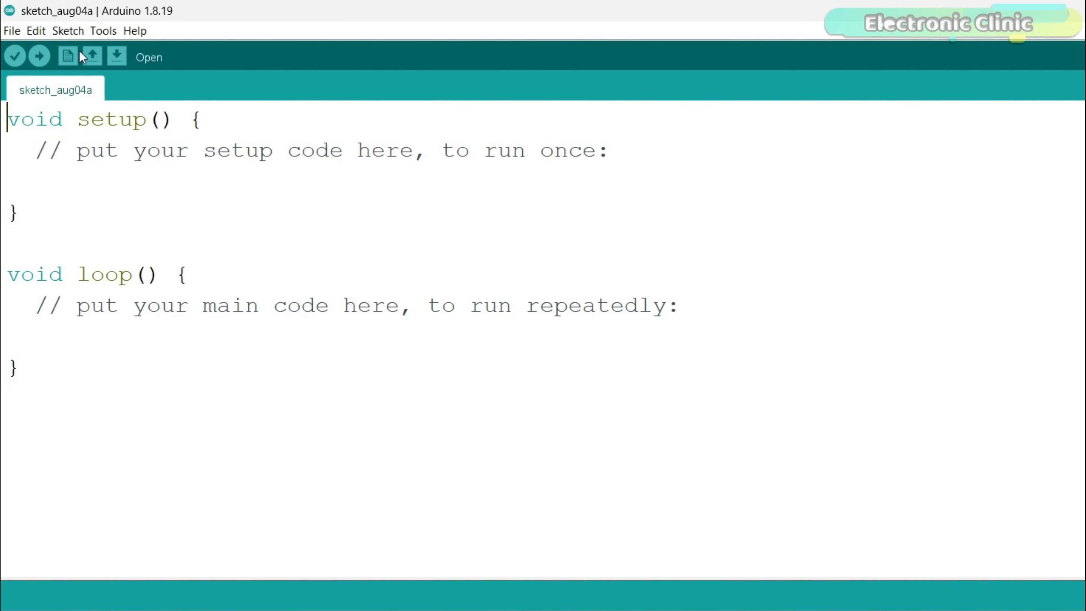
Add DFRobot_HumanDetection-main.zip as a library via Sketch > Include Library > Add .ZIP Library
left_click(67, 30)
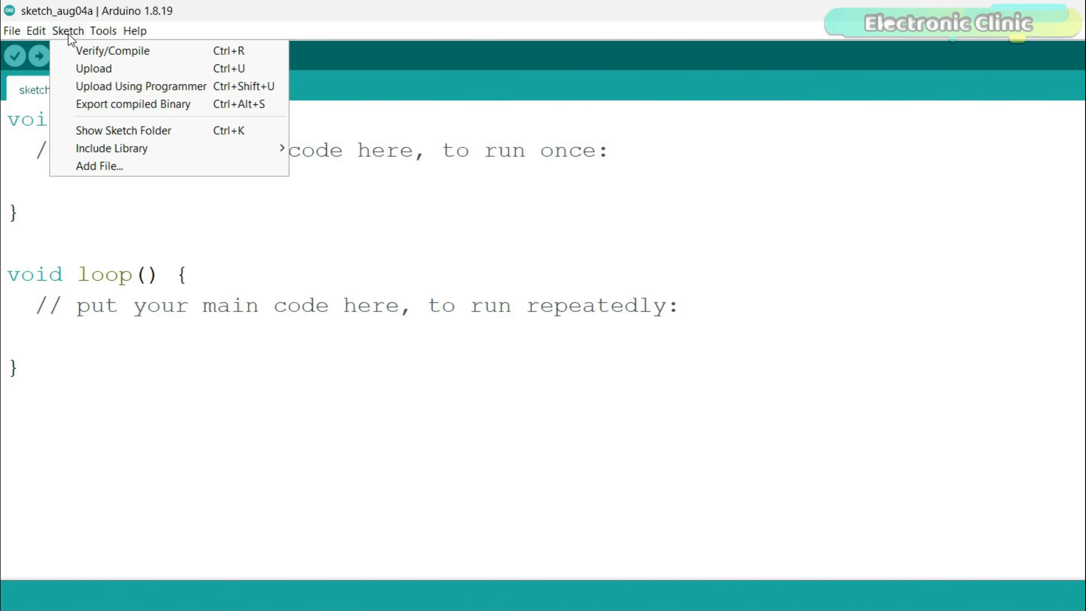
mouse_move(110, 148)
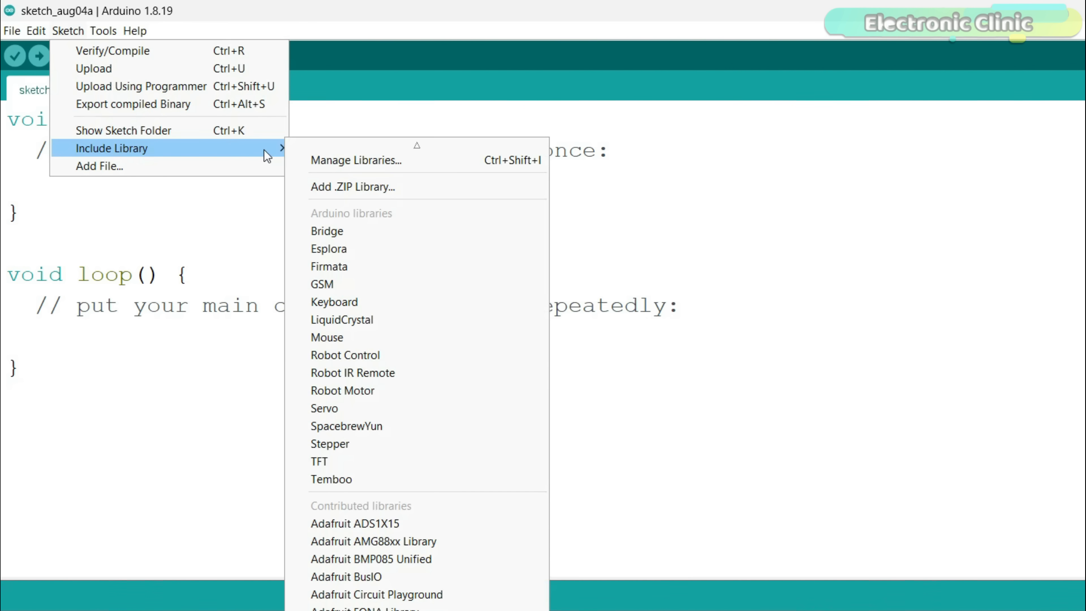
mouse_move(465, 194)
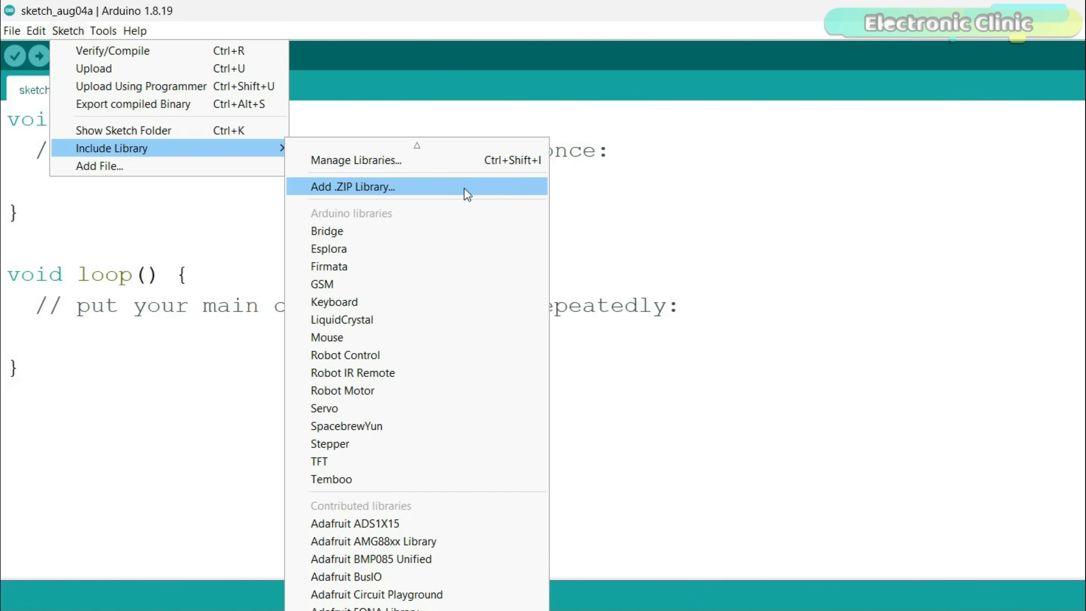
left_click(352, 186)
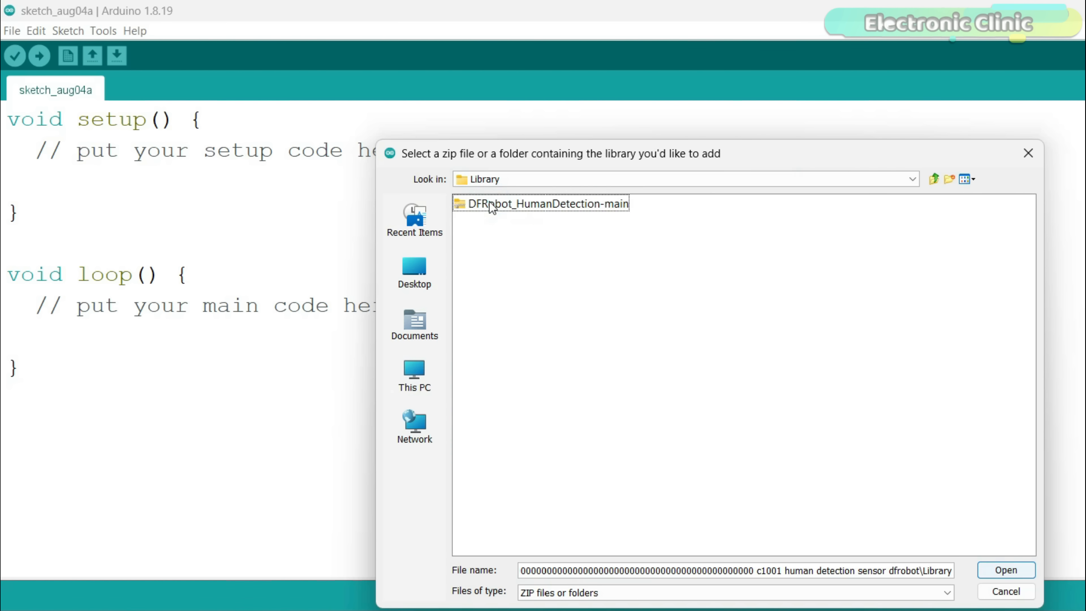
left_click(540, 203)
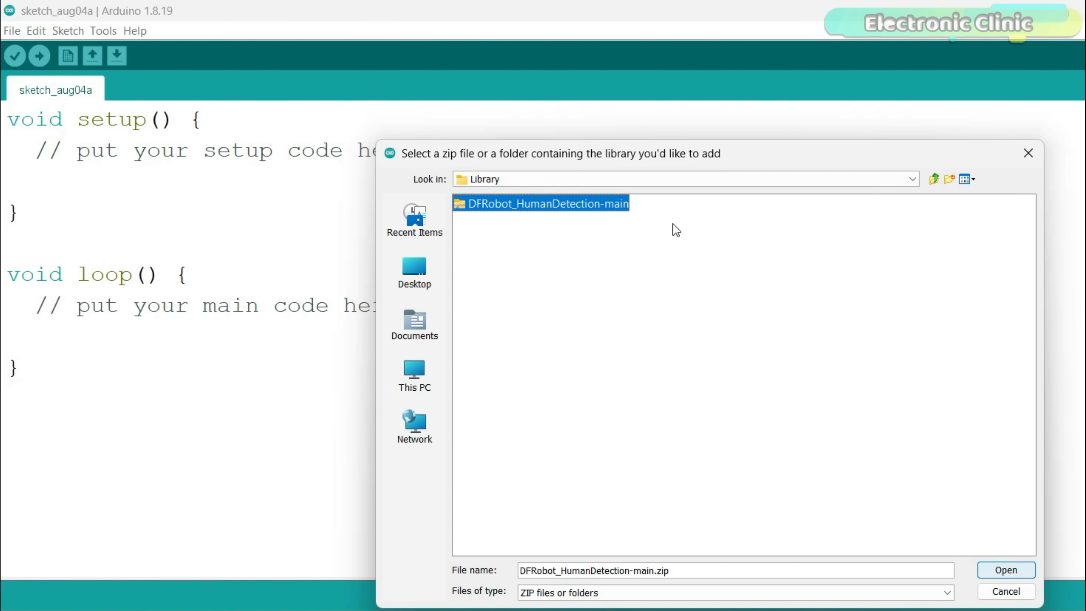
left_click(1005, 569)
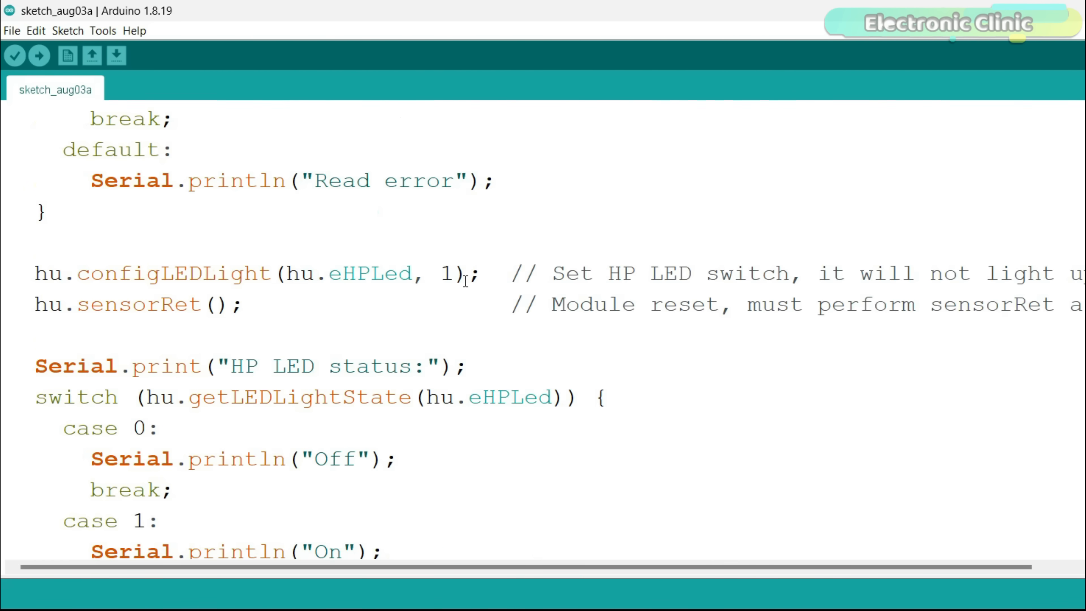
Scroll through the presence, respiration and heart-rate readings, then bring up the Serial Monitor for the fall output
scroll("down", 3)
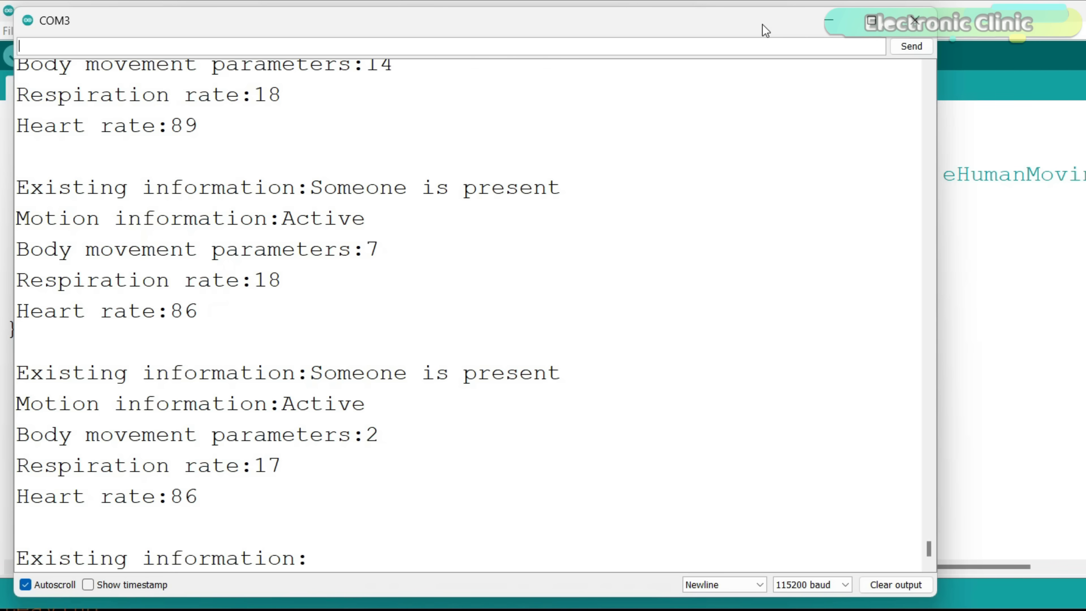
scroll("down", 3)
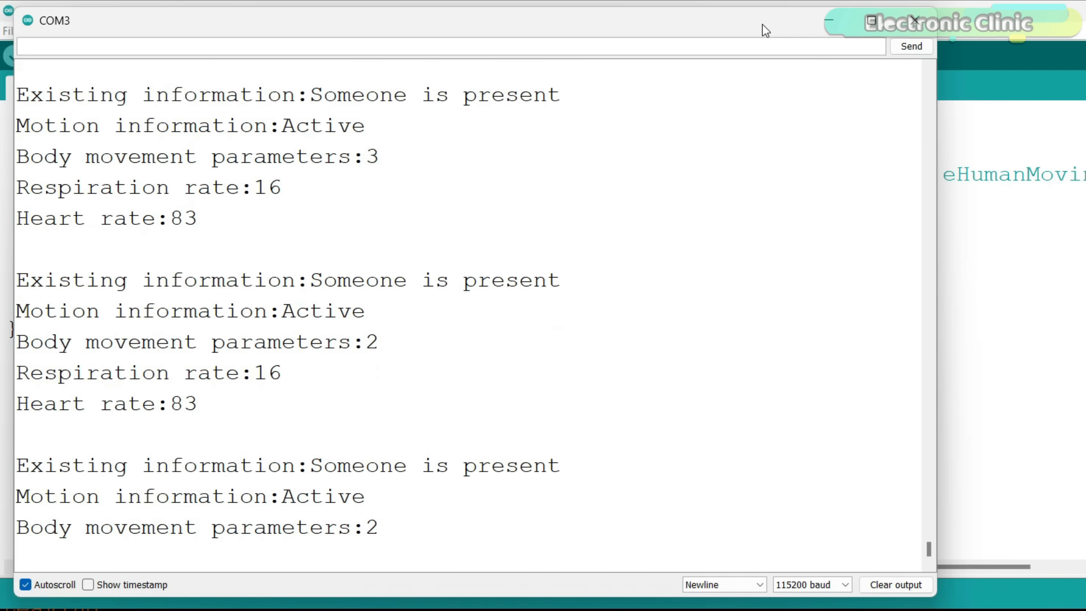
scroll("down", 3)
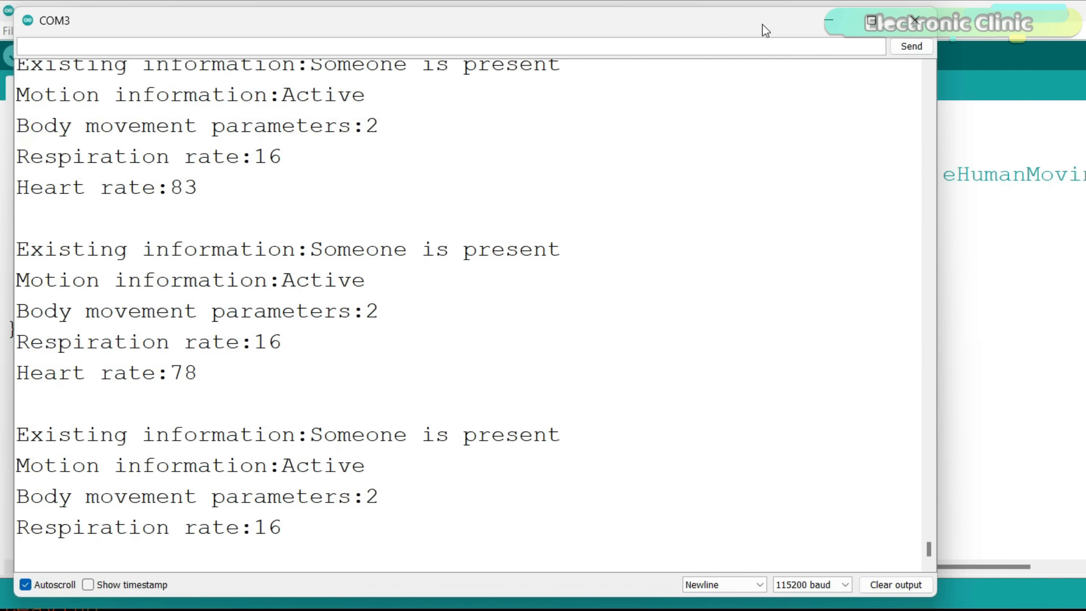
scroll("down", 3)
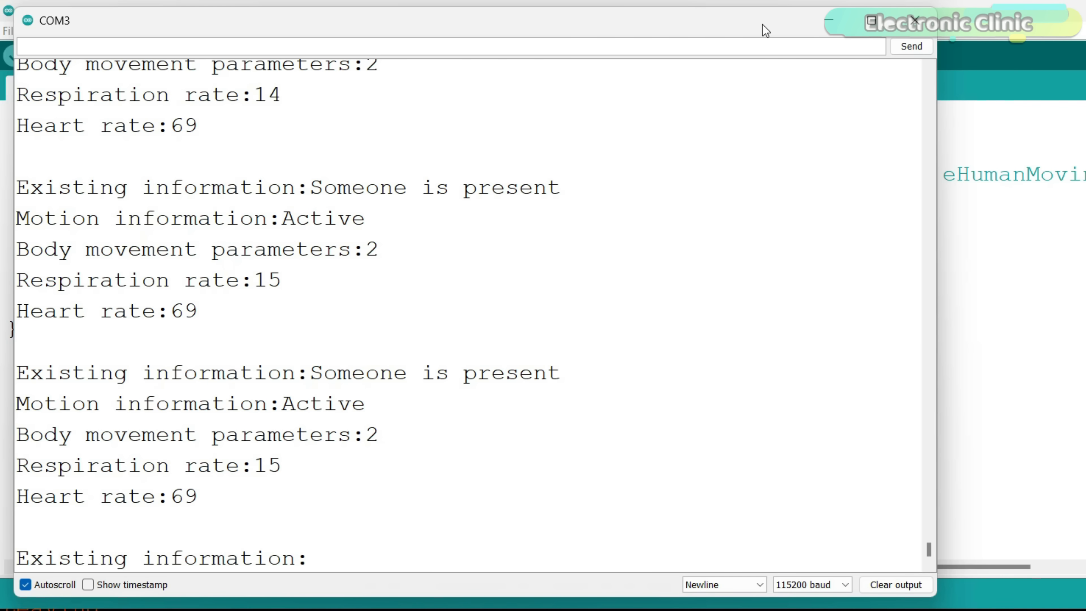
left_click(916, 20)
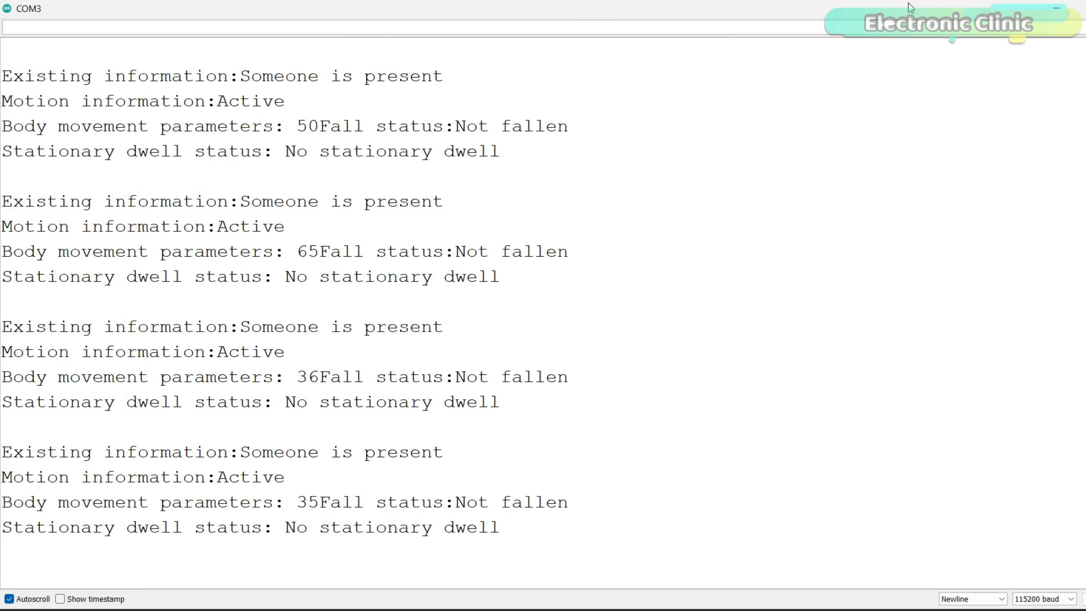
Scroll the fall-detection readout until it reports Fall status: Fallen
scroll("down", 3)
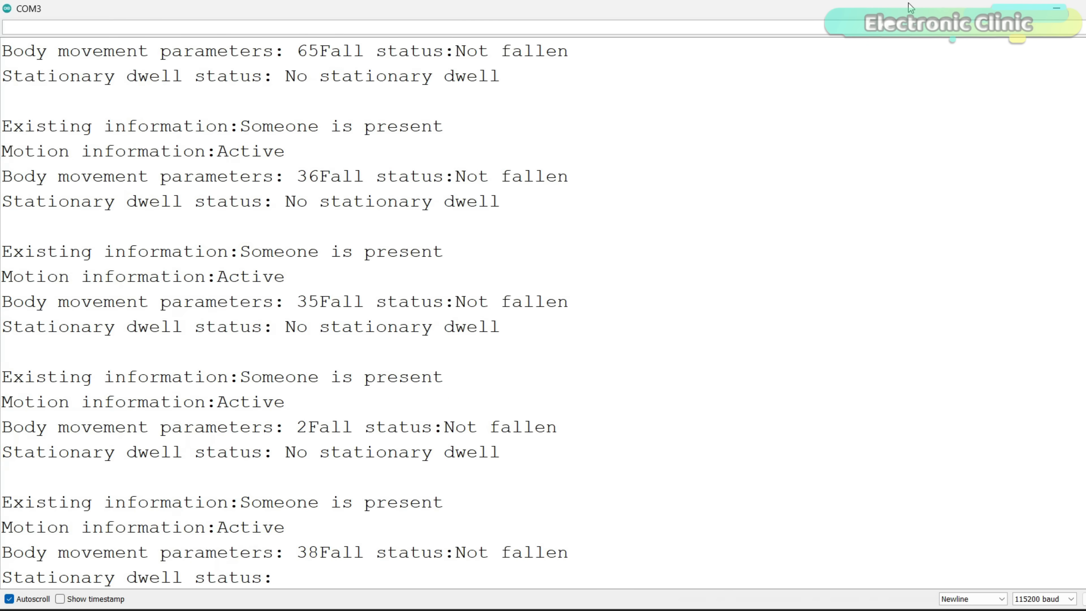
scroll("down", 3)
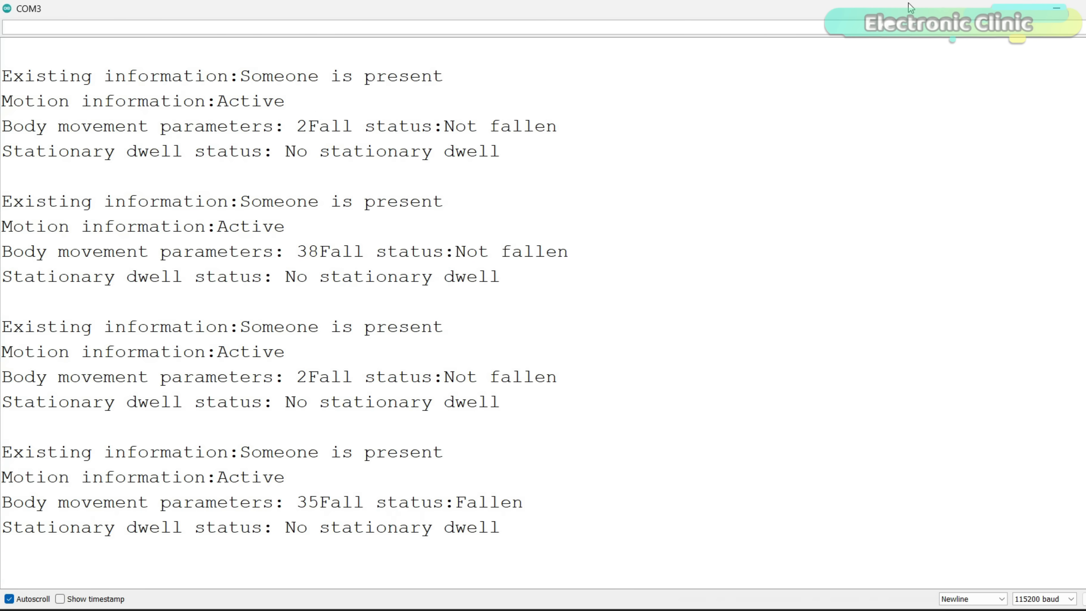
scroll("down", 3)
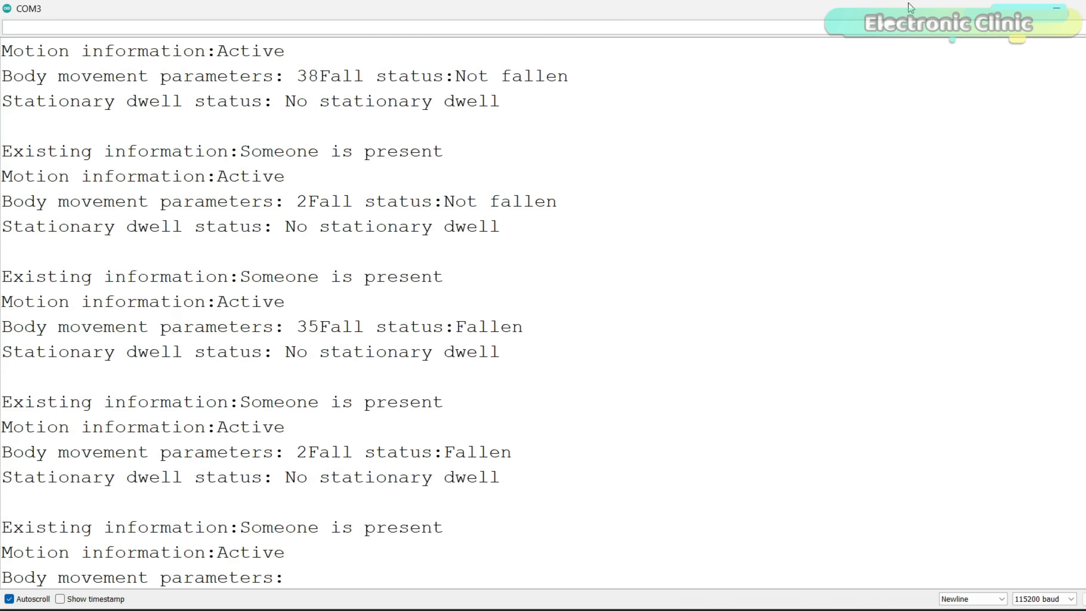
scroll("down", 3)
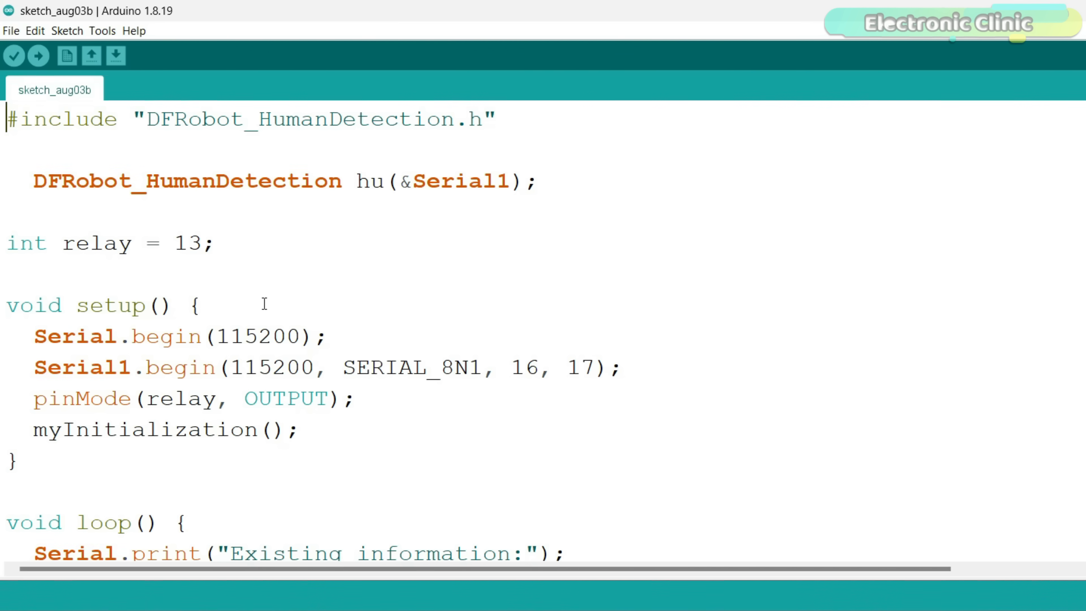
scroll("down", 3)
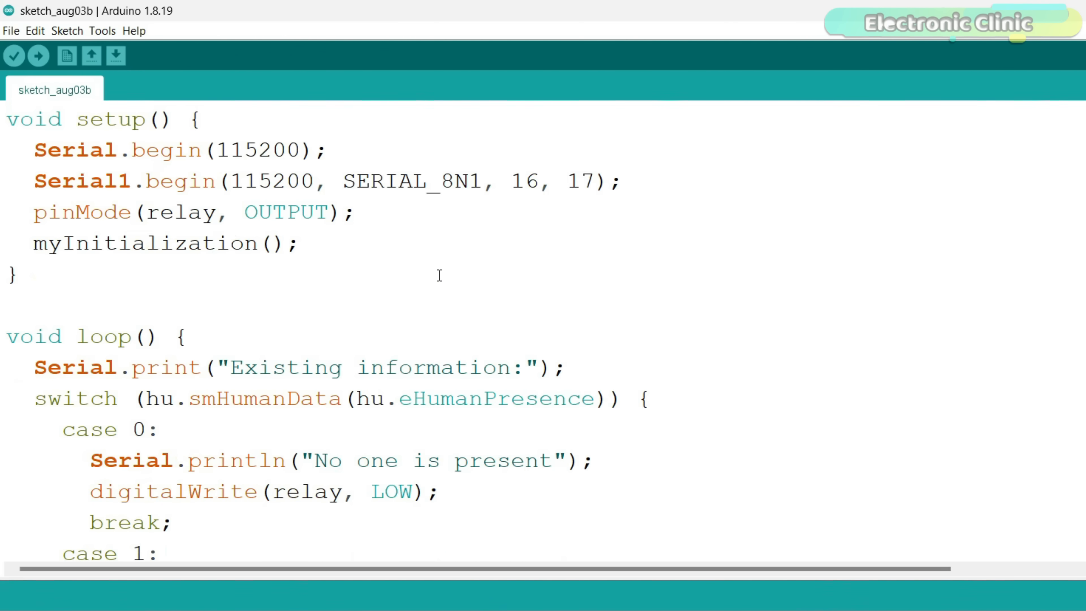
scroll("down", 3)
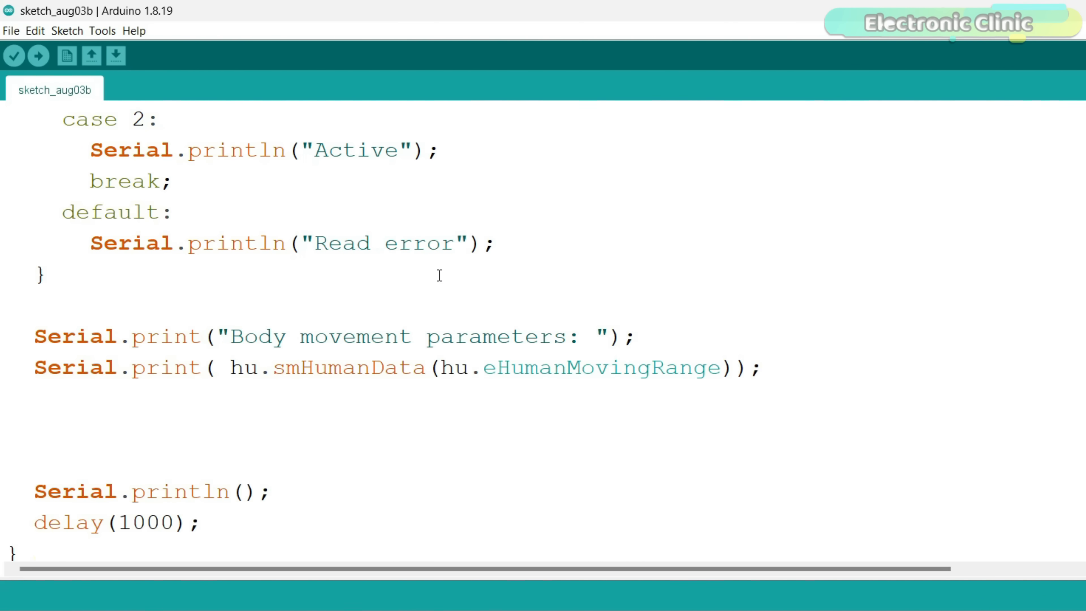
scroll("down", 3)
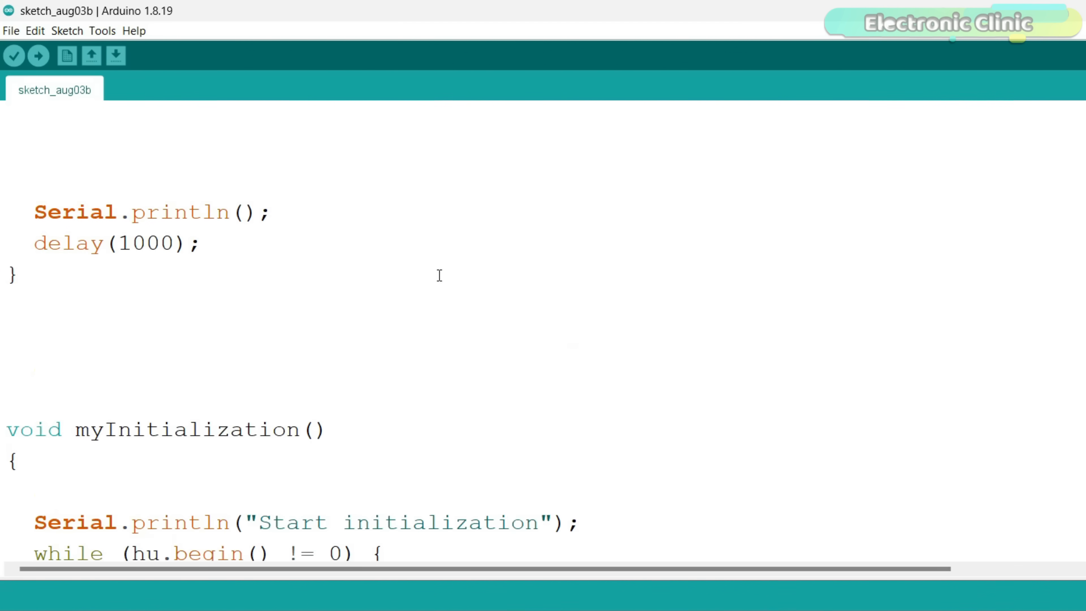